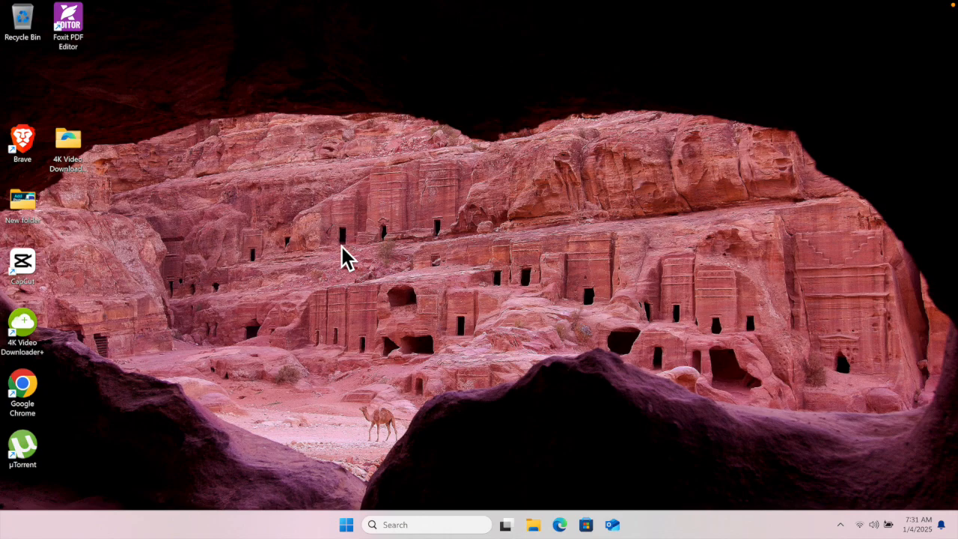
{"action": "mouse_move", "coordinate": [508, 473]}
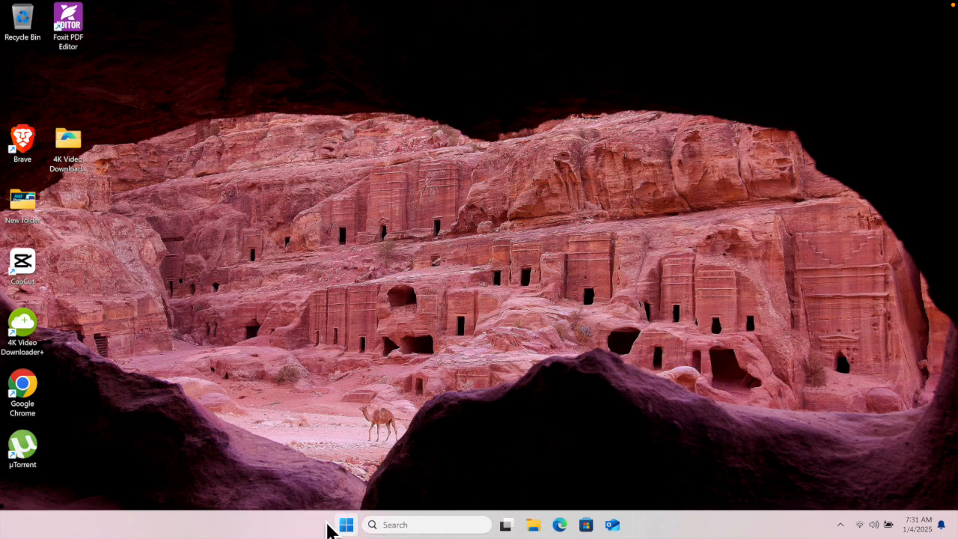
- Search the Start menu for "settings" so the Settings app shows as best match
{"action": "left_click", "coordinate": [345, 524]}
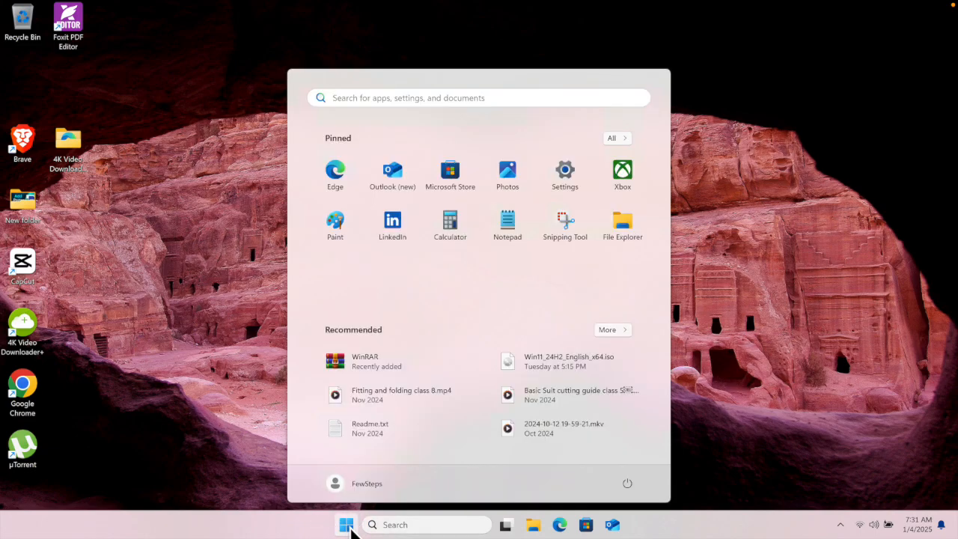
{"action": "mouse_move", "coordinate": [467, 123]}
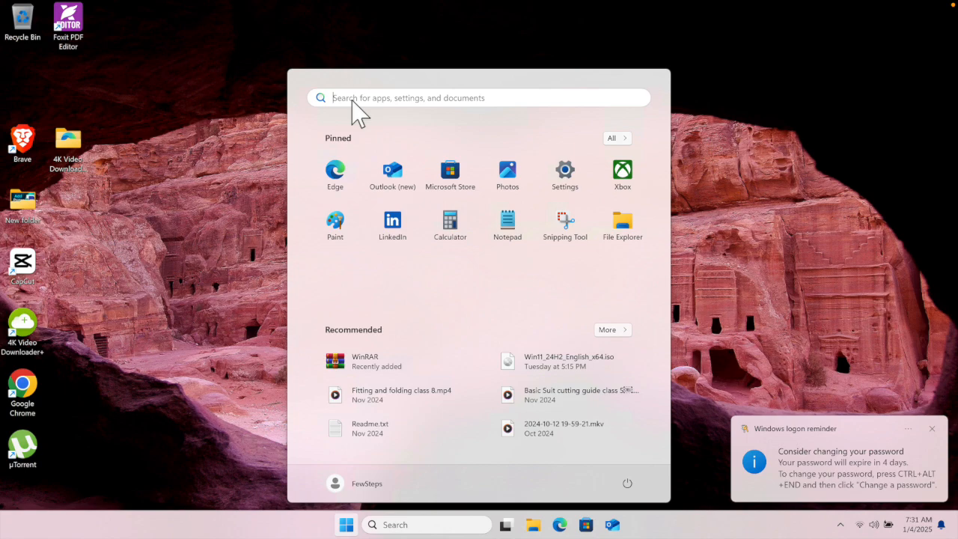
{"action": "left_click", "coordinate": [479, 97]}
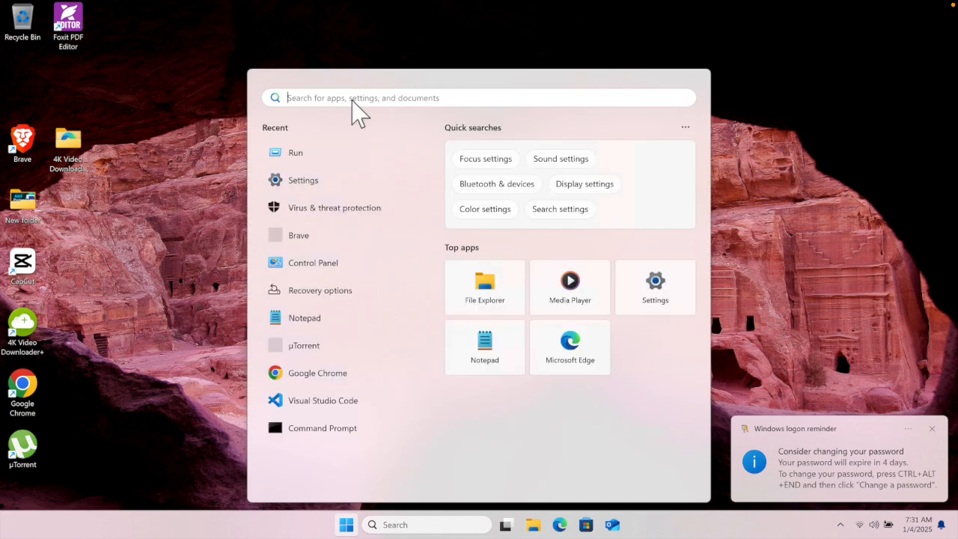
{"action": "type", "text": "settings"}
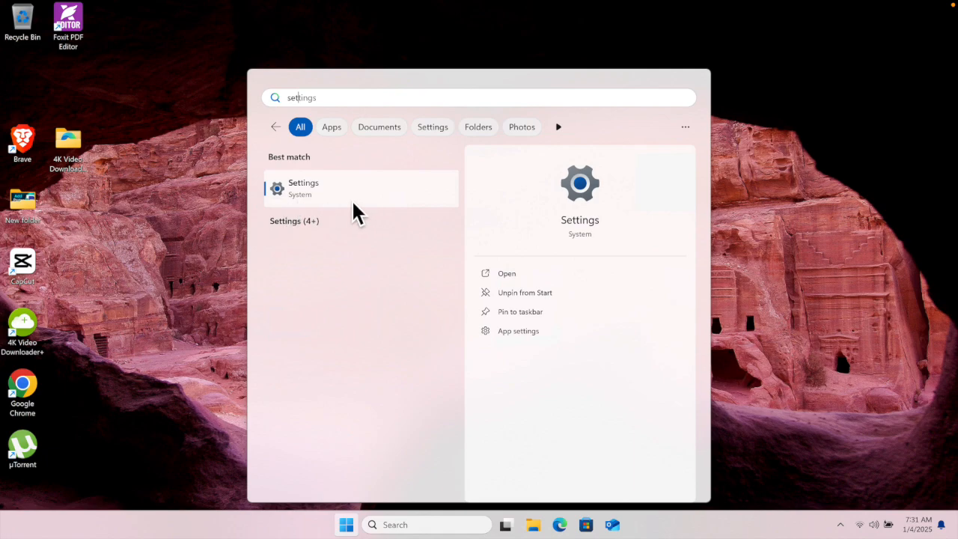
{"action": "mouse_move", "coordinate": [314, 193]}
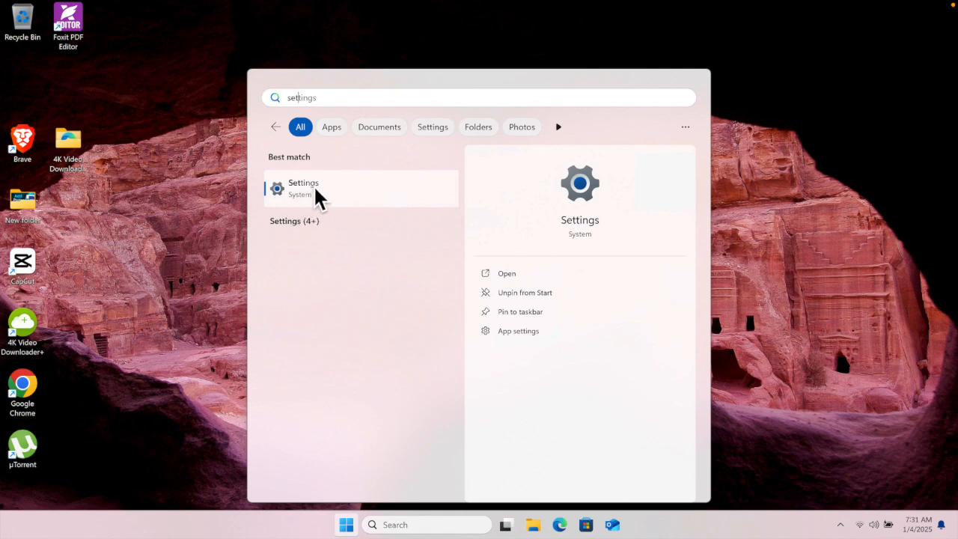
- Launch the Settings app from the search result, landing on its Home page
{"action": "left_click", "coordinate": [303, 189]}
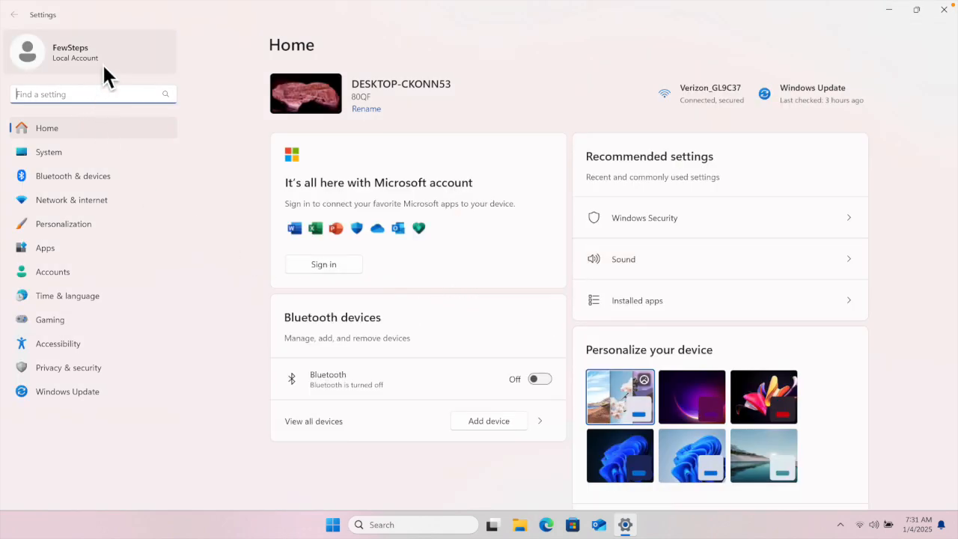
{"action": "mouse_move", "coordinate": [75, 431]}
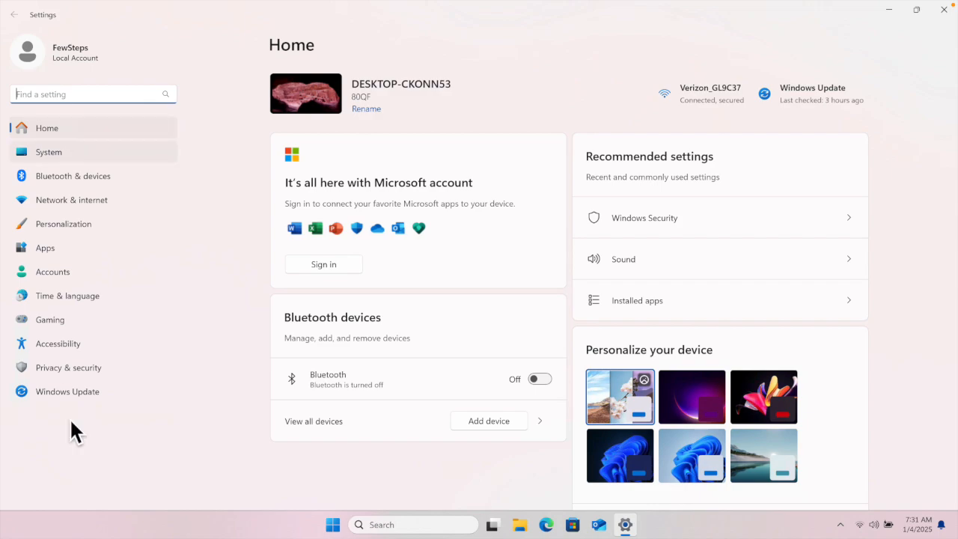
{"action": "mouse_move", "coordinate": [117, 174]}
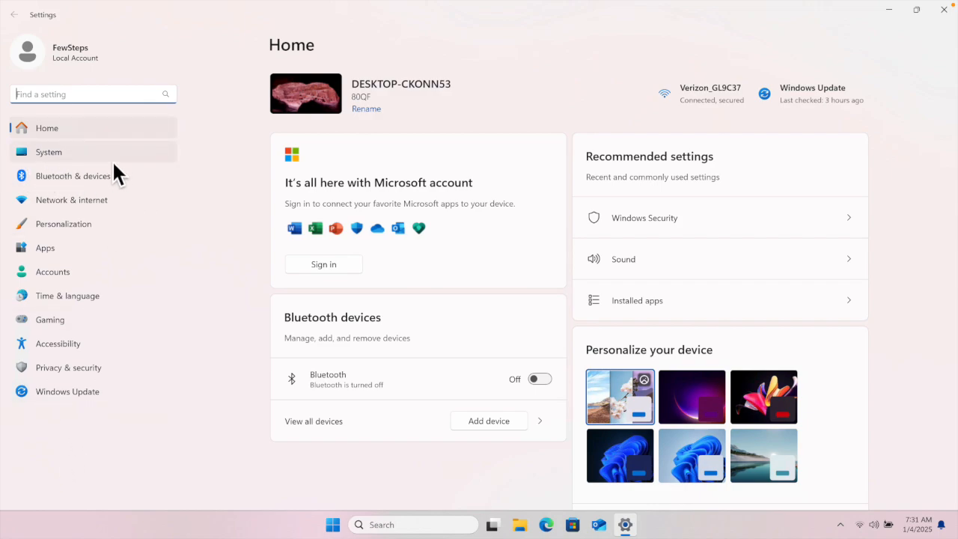
{"action": "mouse_move", "coordinate": [67, 168]}
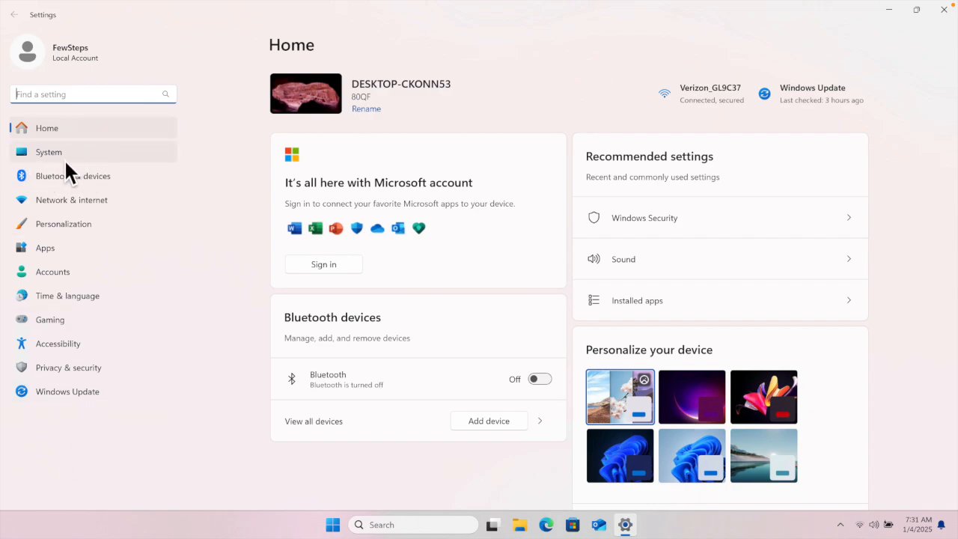
- Go to the System page and scroll down to the Activation category
{"action": "left_click", "coordinate": [47, 153]}
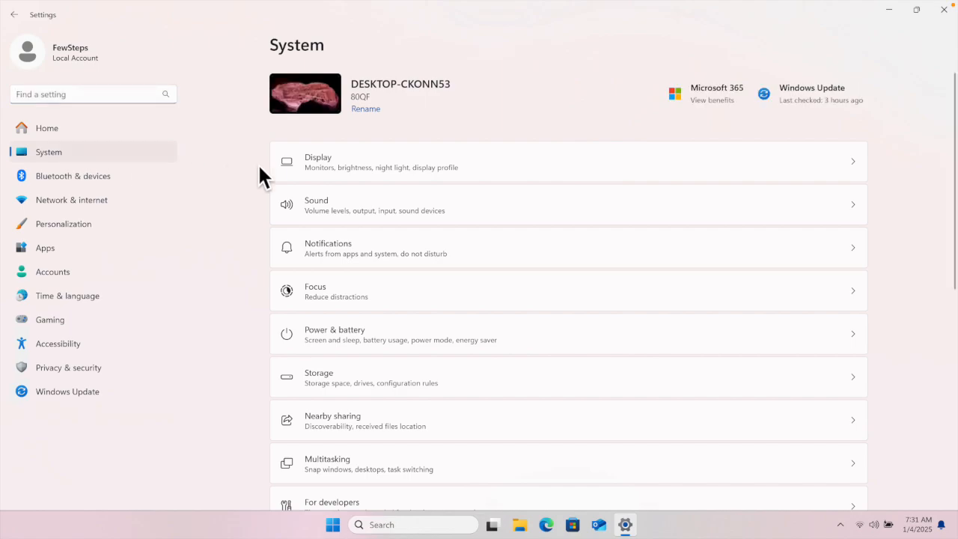
{"action": "mouse_move", "coordinate": [551, 426]}
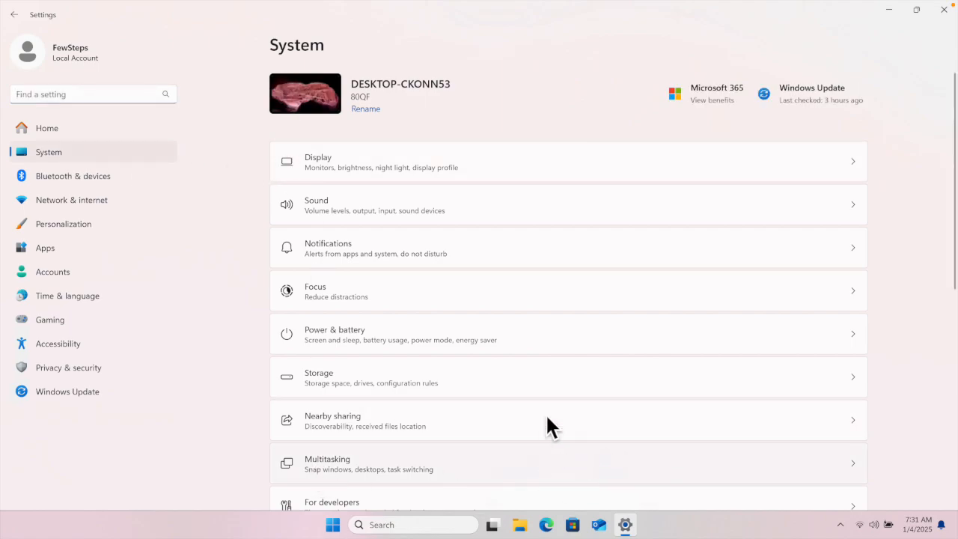
{"action": "scroll", "scroll_direction": "down", "scroll_amount": 3}
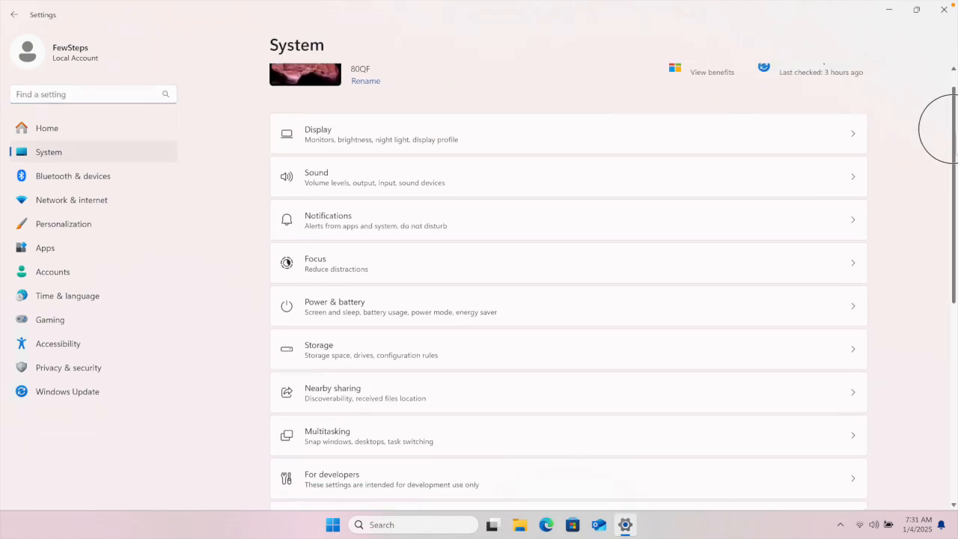
{"action": "scroll", "scroll_direction": "down", "scroll_amount": 3}
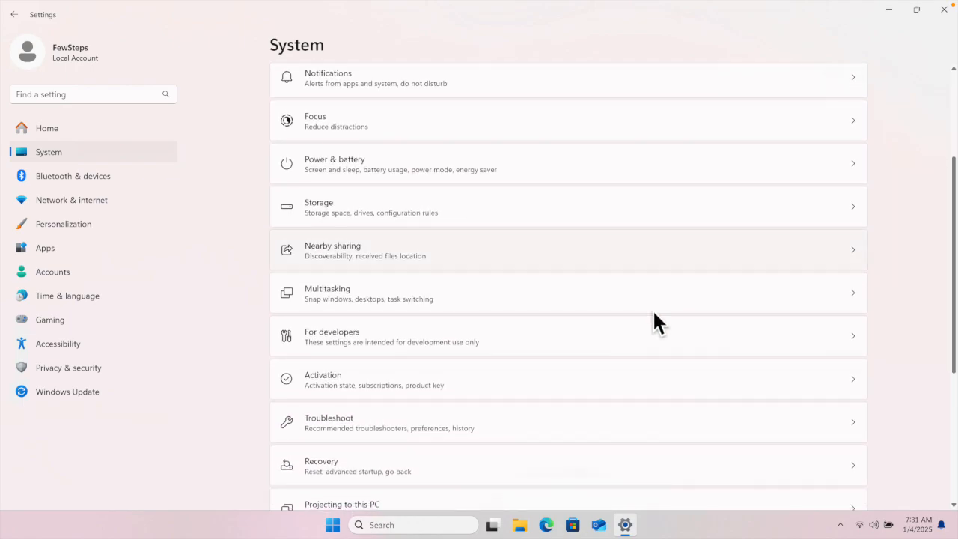
{"action": "mouse_move", "coordinate": [343, 402]}
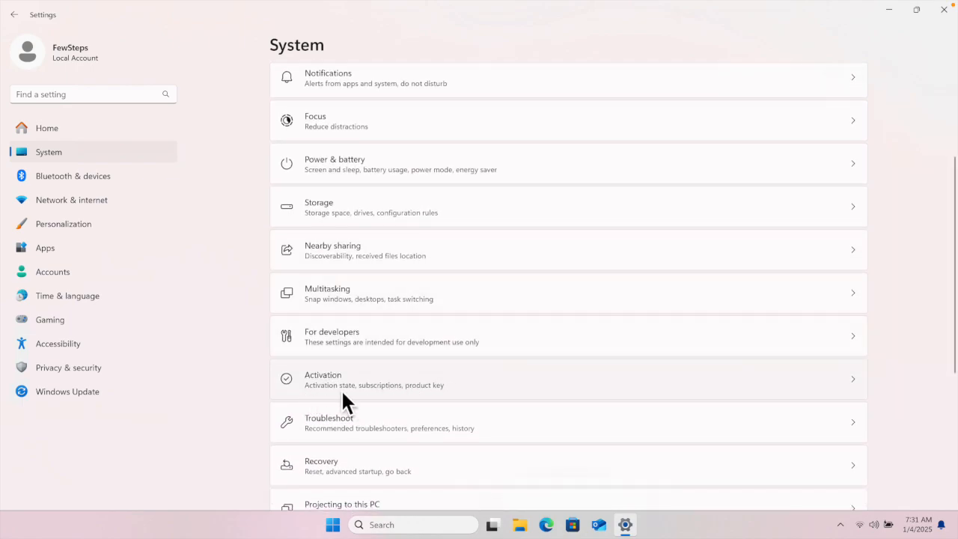
{"action": "mouse_move", "coordinate": [317, 397]}
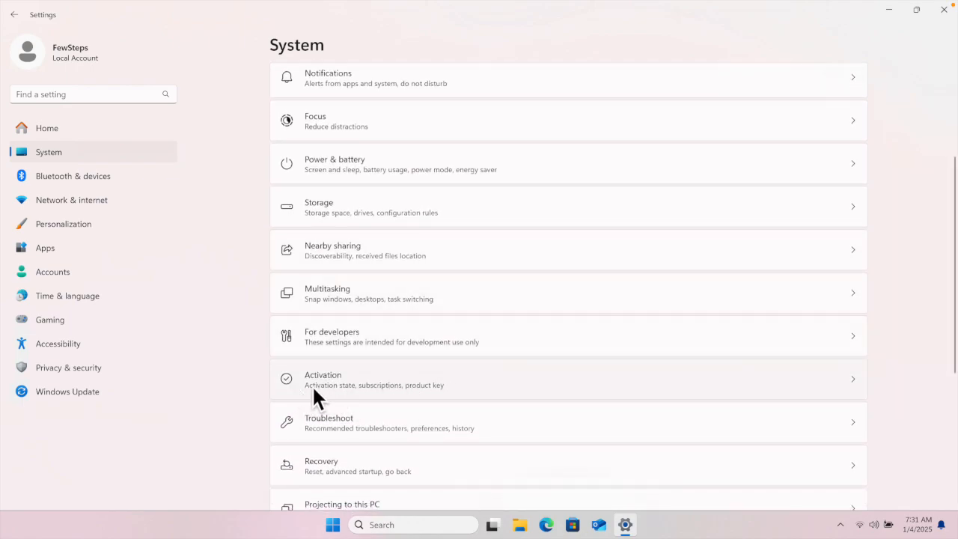
{"action": "mouse_move", "coordinate": [381, 386]}
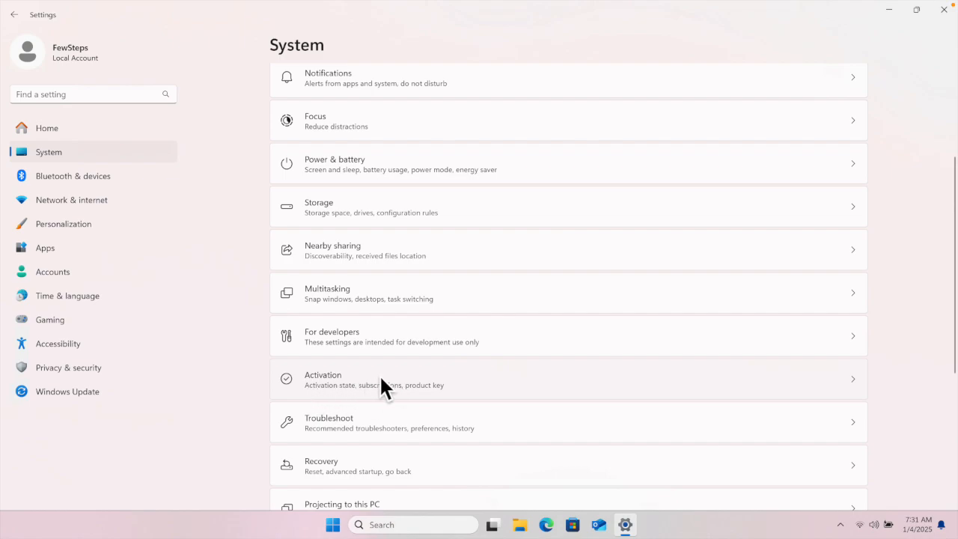
{"action": "left_click", "coordinate": [381, 381]}
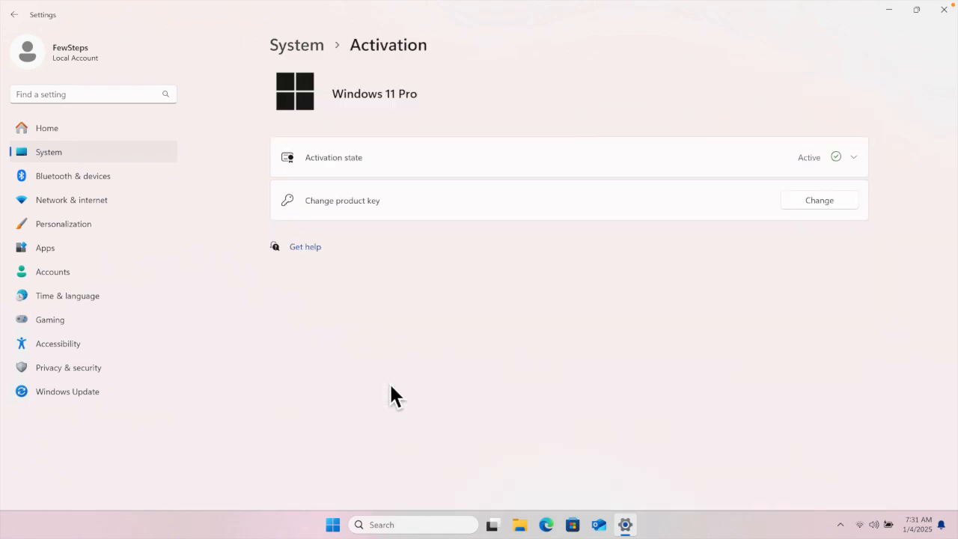
{"action": "mouse_move", "coordinate": [752, 303]}
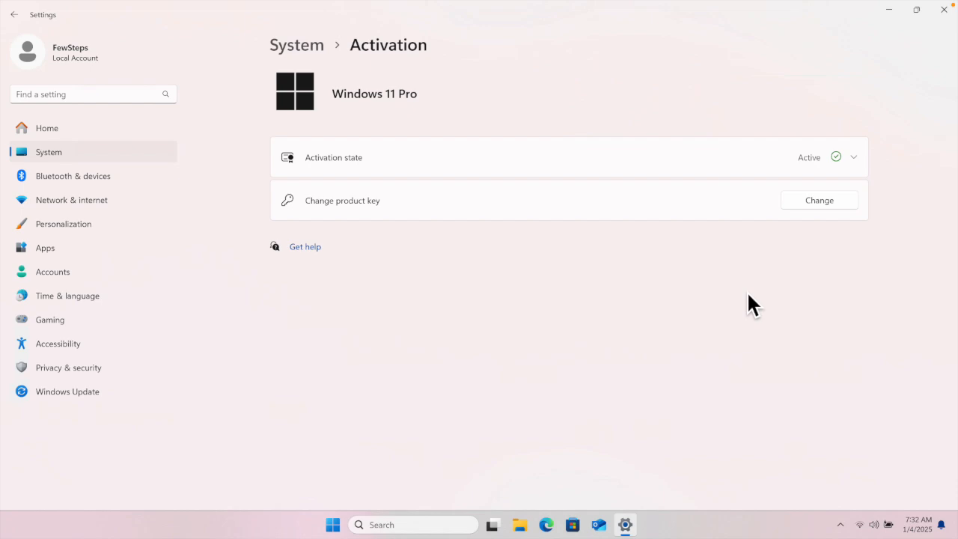
{"action": "mouse_move", "coordinate": [416, 120]}
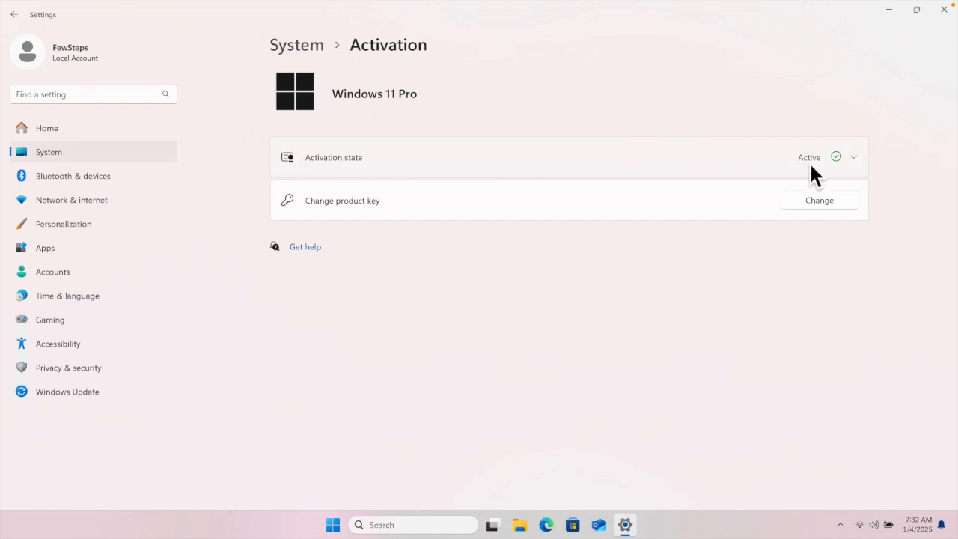
{"action": "mouse_move", "coordinate": [854, 172]}
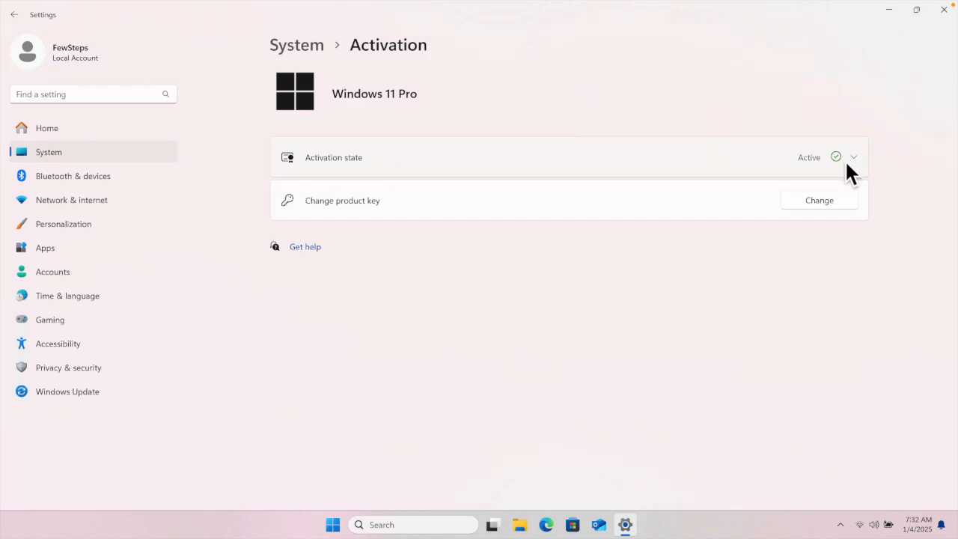
{"action": "left_click", "coordinate": [853, 157]}
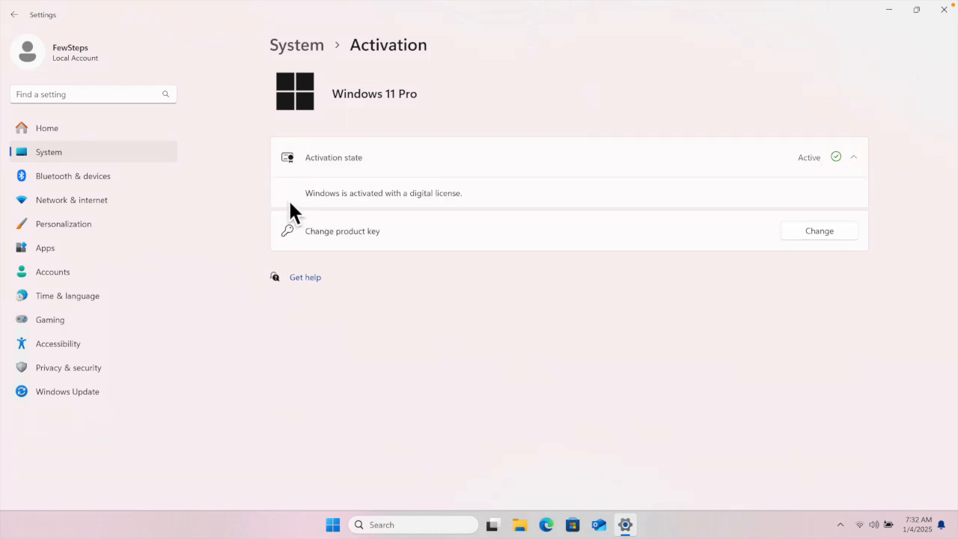
{"action": "mouse_move", "coordinate": [641, 207]}
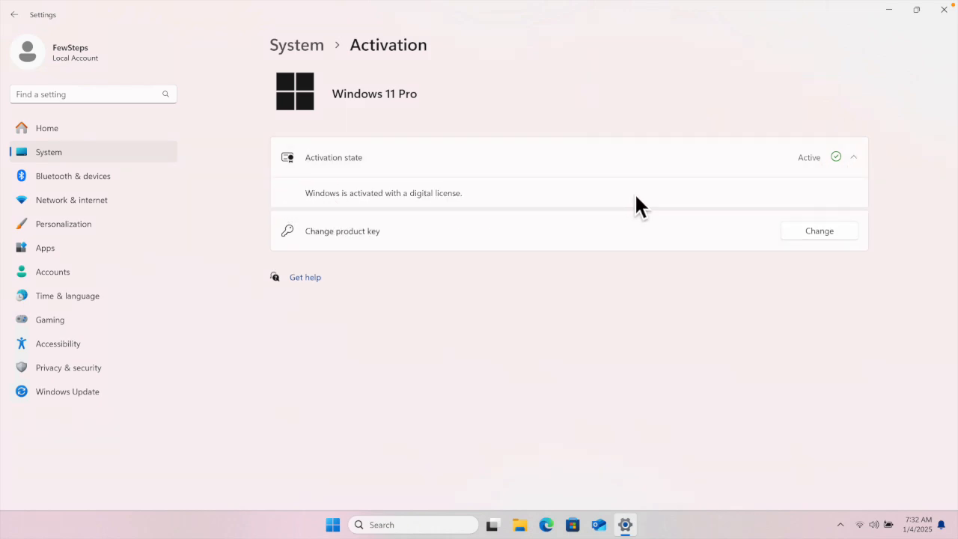
{"action": "mouse_move", "coordinate": [725, 201]}
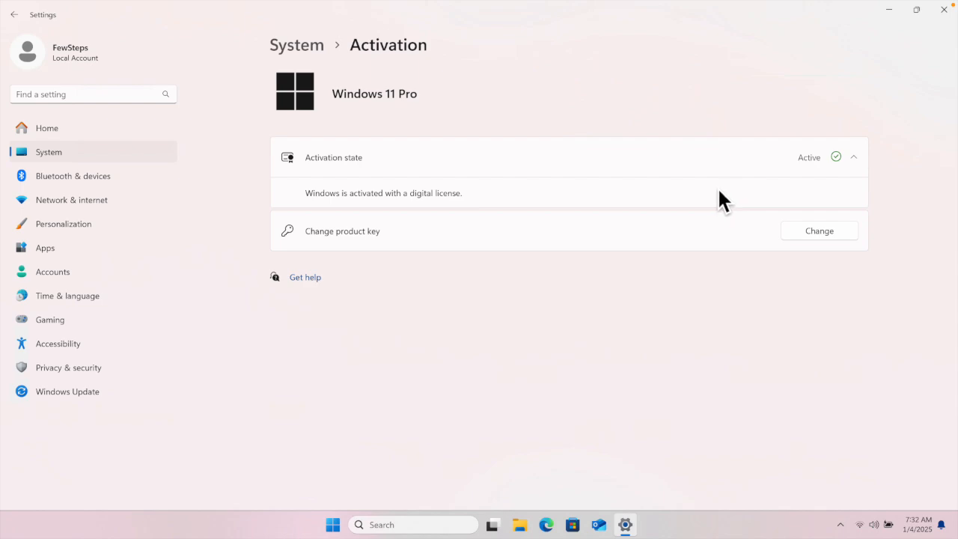
{"action": "mouse_move", "coordinate": [389, 107]}
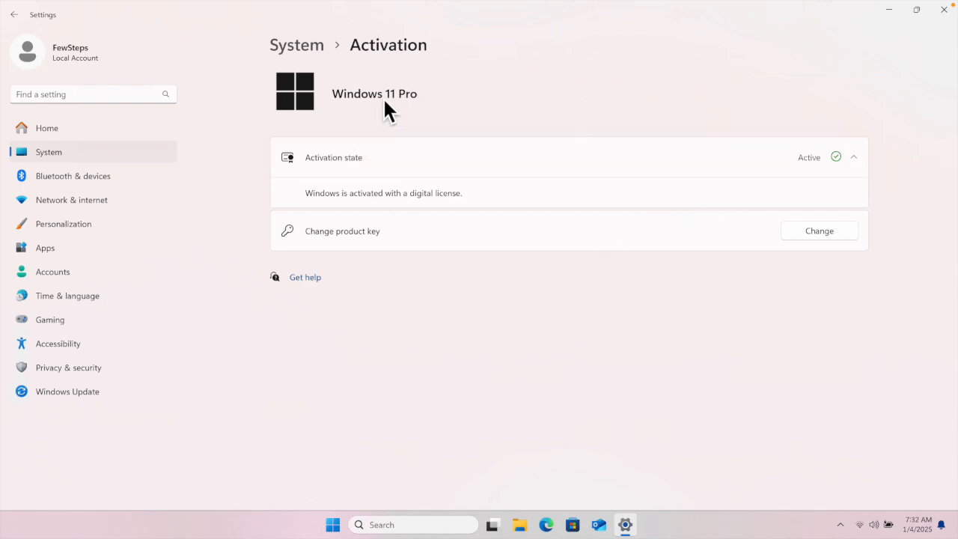
{"action": "mouse_move", "coordinate": [375, 227]}
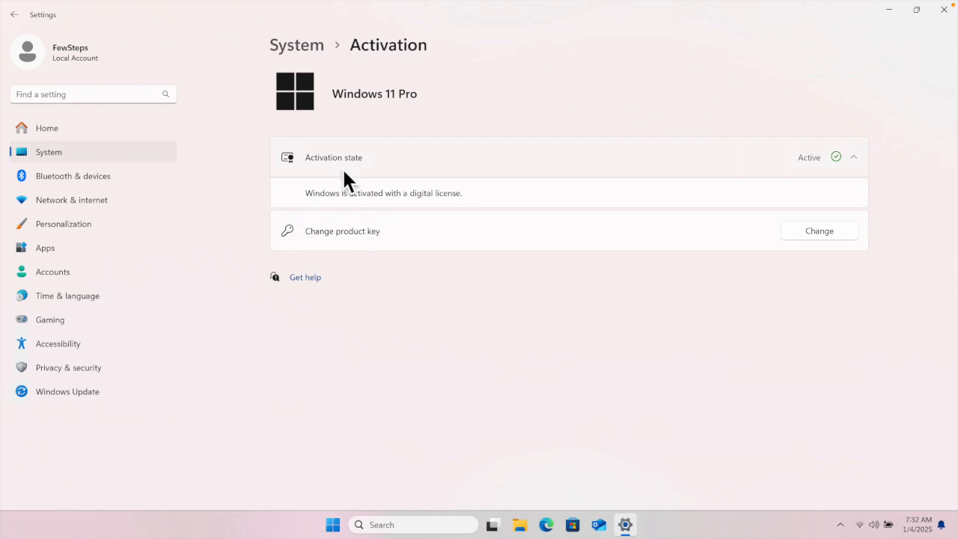
{"action": "mouse_move", "coordinate": [382, 193]}
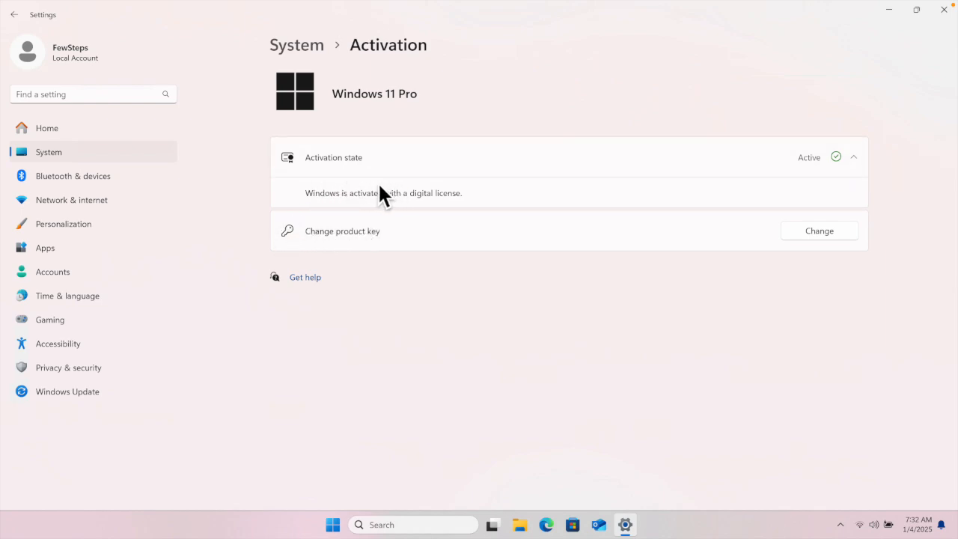
{"action": "mouse_move", "coordinate": [456, 243]}
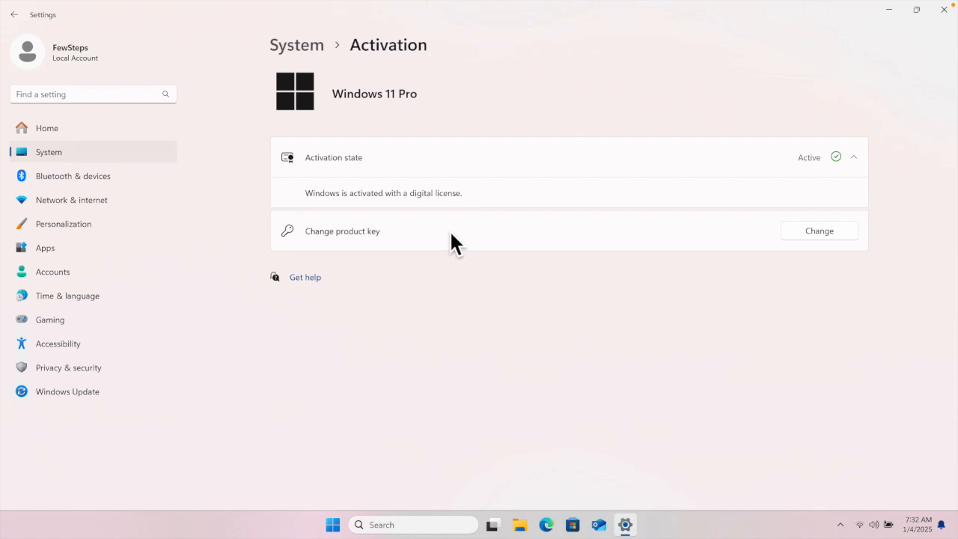
{"action": "mouse_move", "coordinate": [316, 240]}
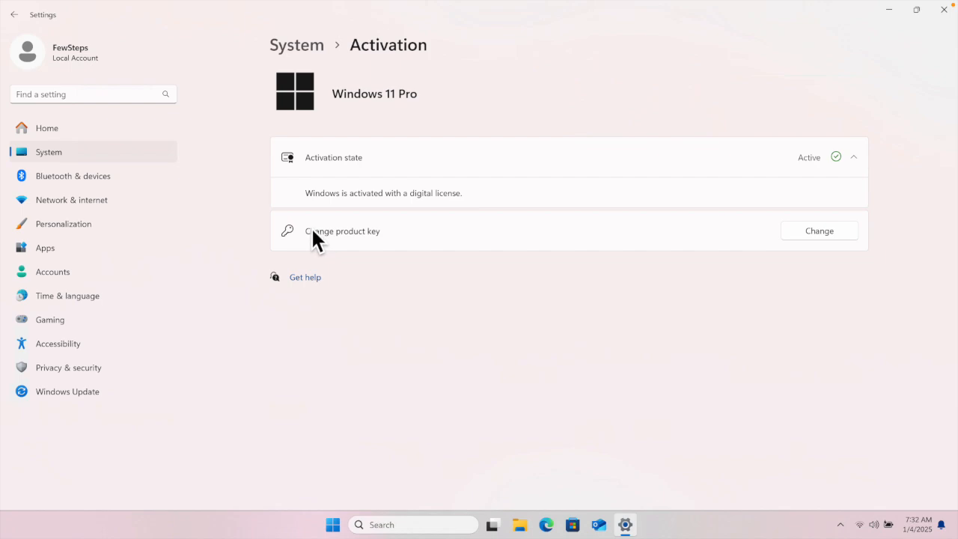
{"action": "mouse_move", "coordinate": [254, 317]}
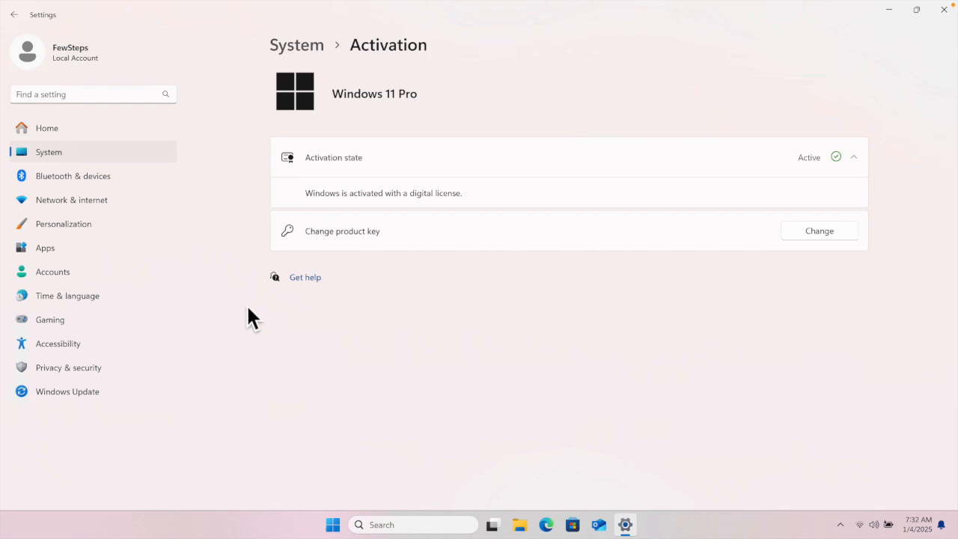
{"action": "mouse_move", "coordinate": [315, 273]}
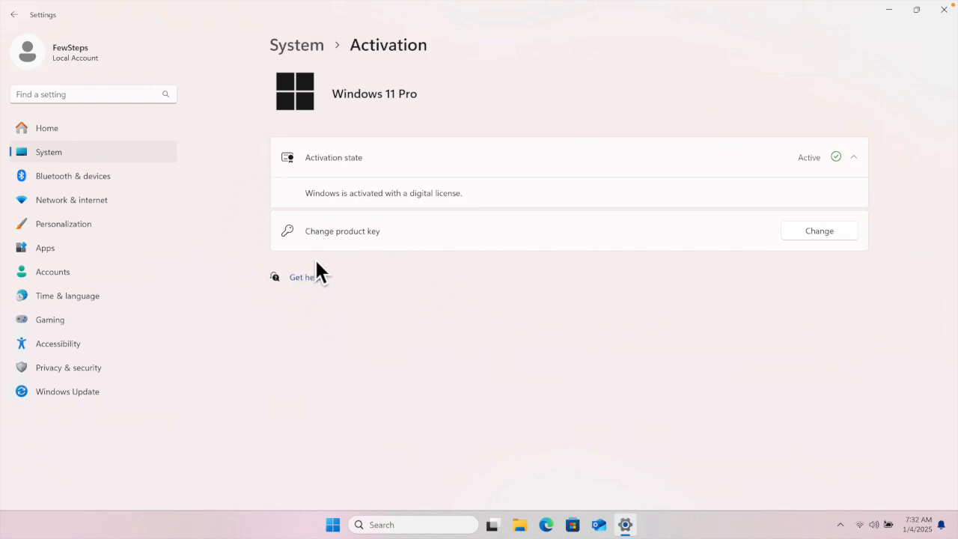
{"action": "mouse_move", "coordinate": [831, 254]}
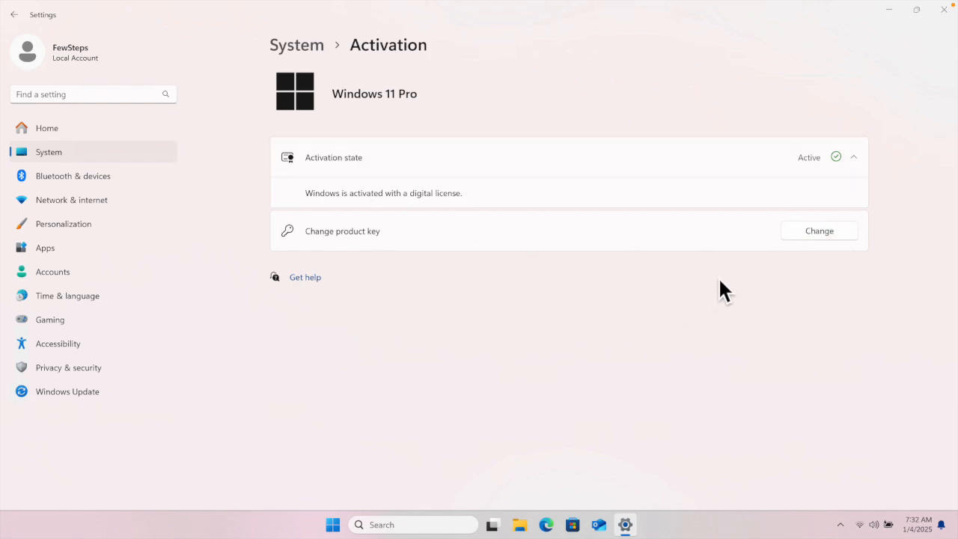
- Attempt to change the product key, get an invalid-key warning, and dismiss the dialog
{"action": "left_click", "coordinate": [819, 230]}
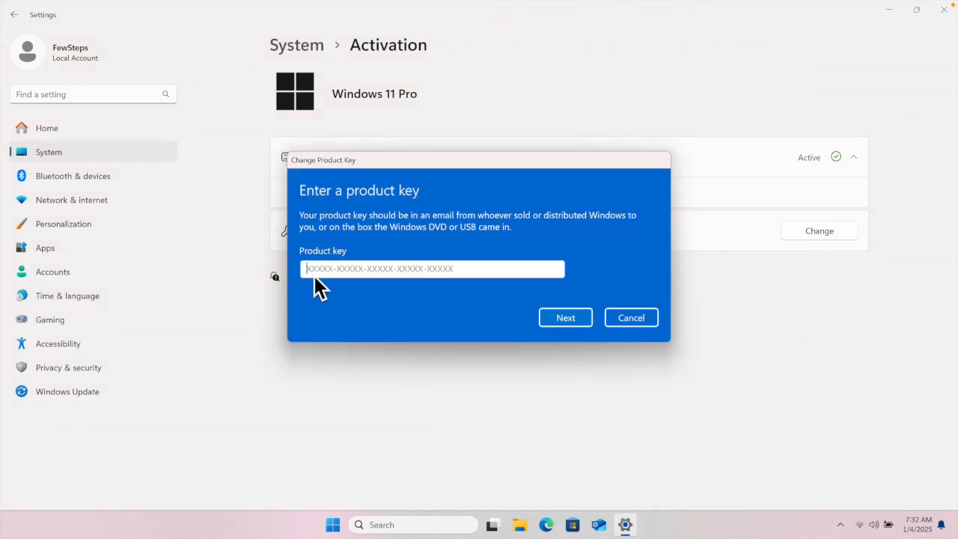
{"action": "mouse_move", "coordinate": [472, 288]}
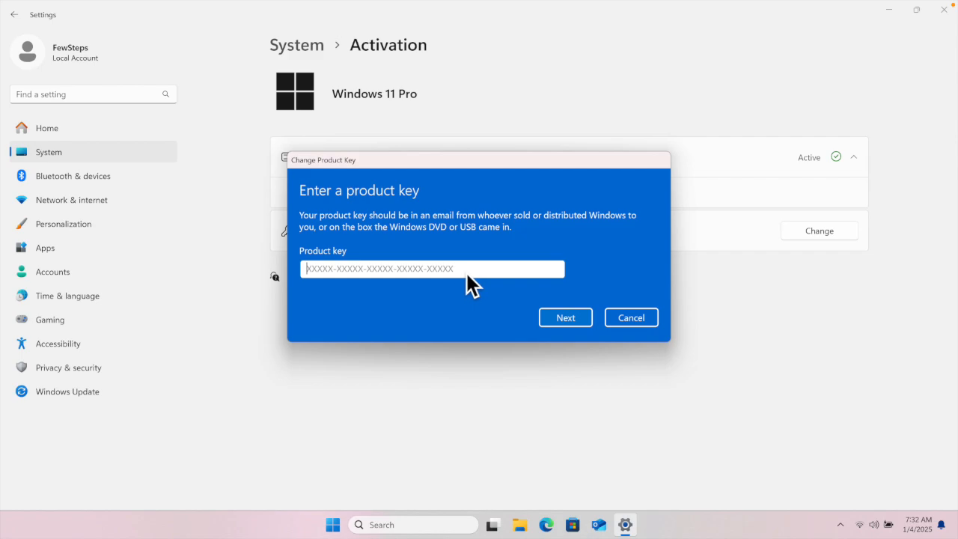
{"action": "mouse_move", "coordinate": [473, 290]}
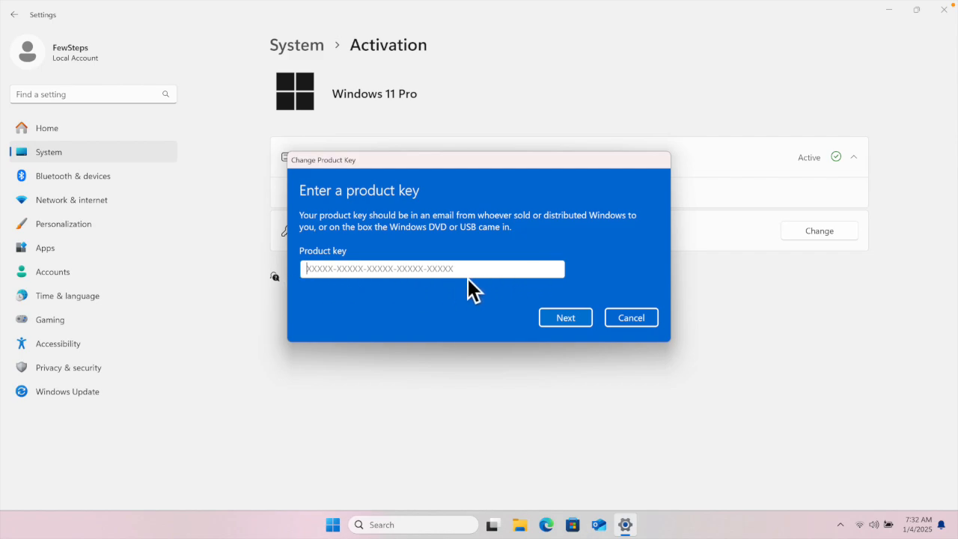
{"action": "left_click", "coordinate": [566, 318]}
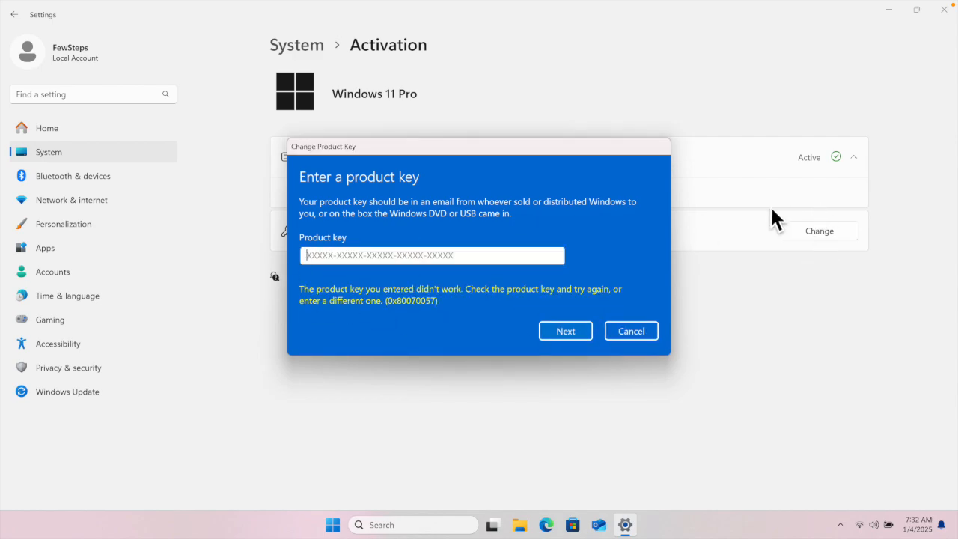
{"action": "mouse_move", "coordinate": [464, 310]}
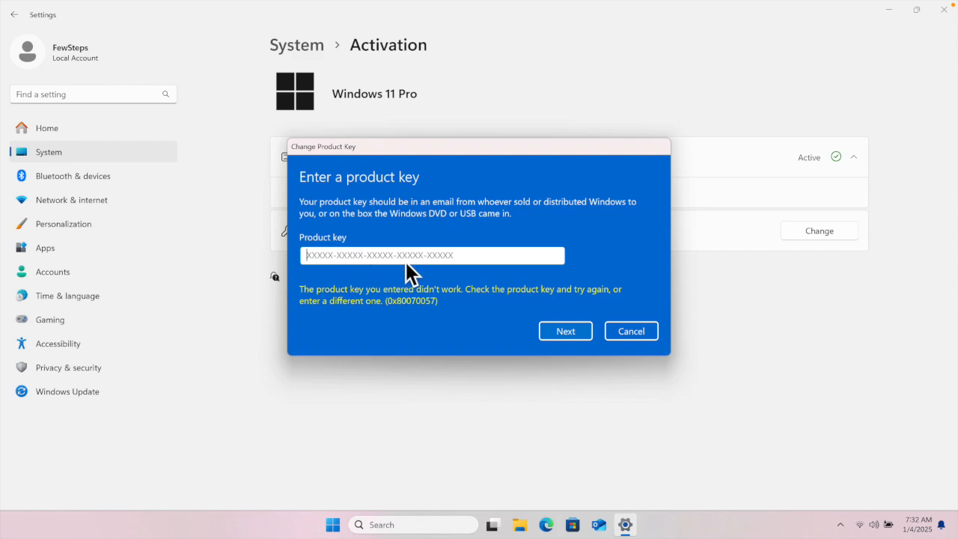
{"action": "mouse_move", "coordinate": [261, 310]}
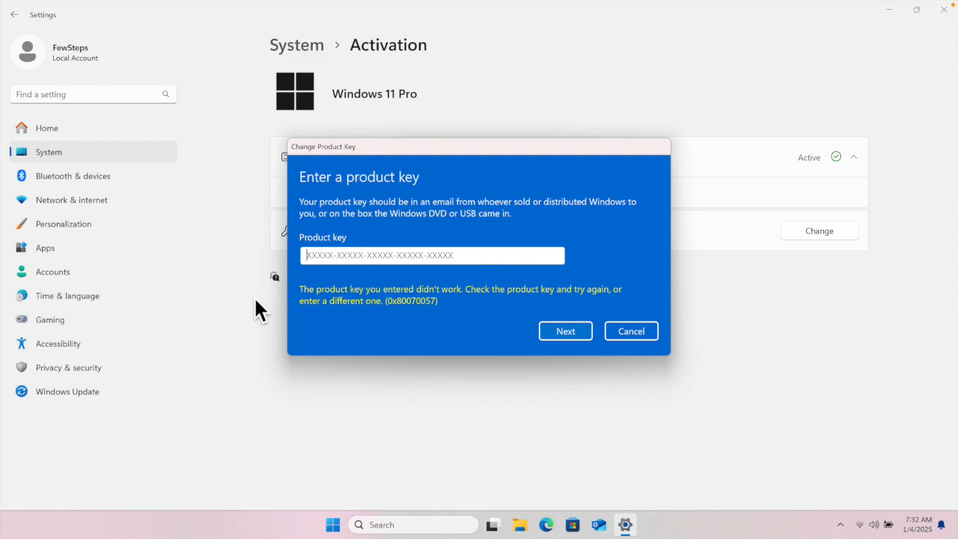
{"action": "mouse_move", "coordinate": [473, 260]}
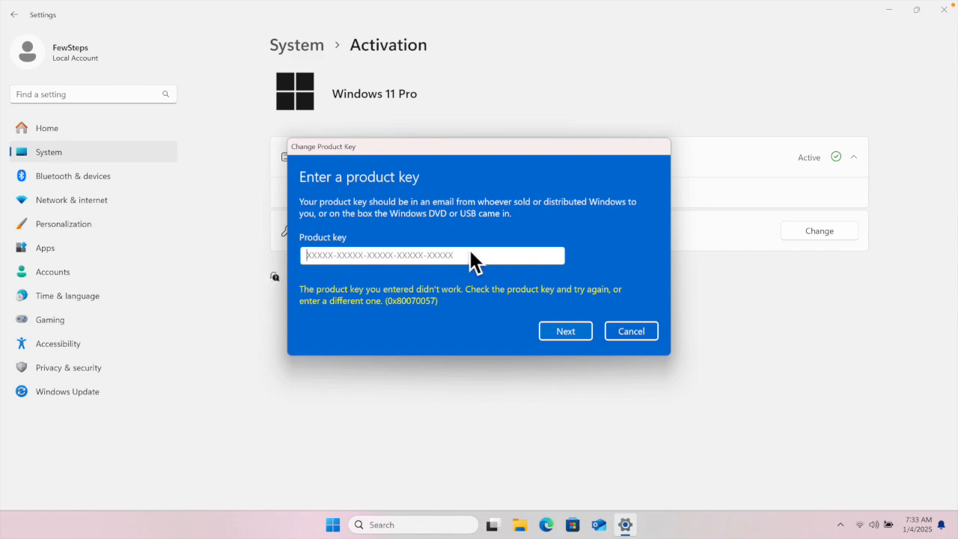
{"action": "left_click", "coordinate": [631, 331]}
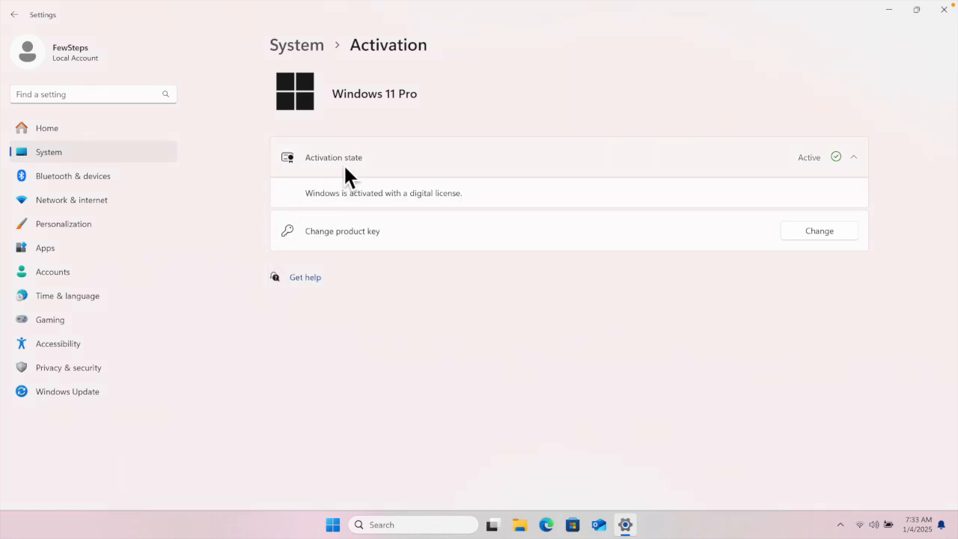
{"action": "mouse_move", "coordinate": [342, 226]}
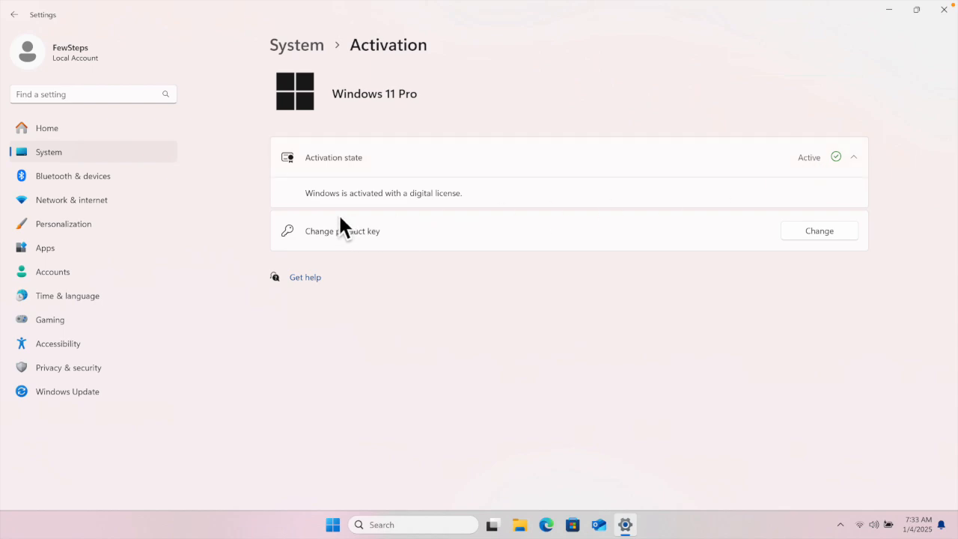
{"action": "mouse_move", "coordinate": [471, 209]}
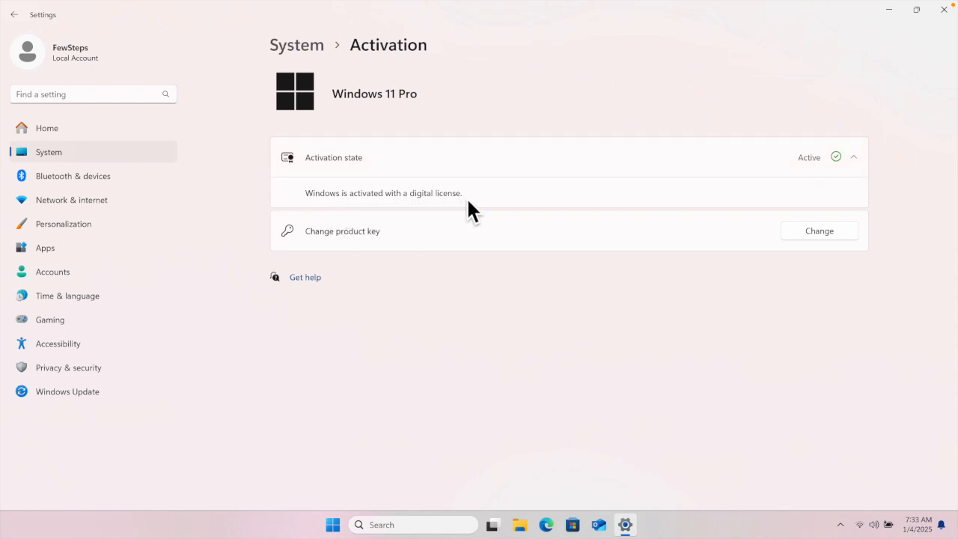
{"action": "mouse_move", "coordinate": [374, 209]}
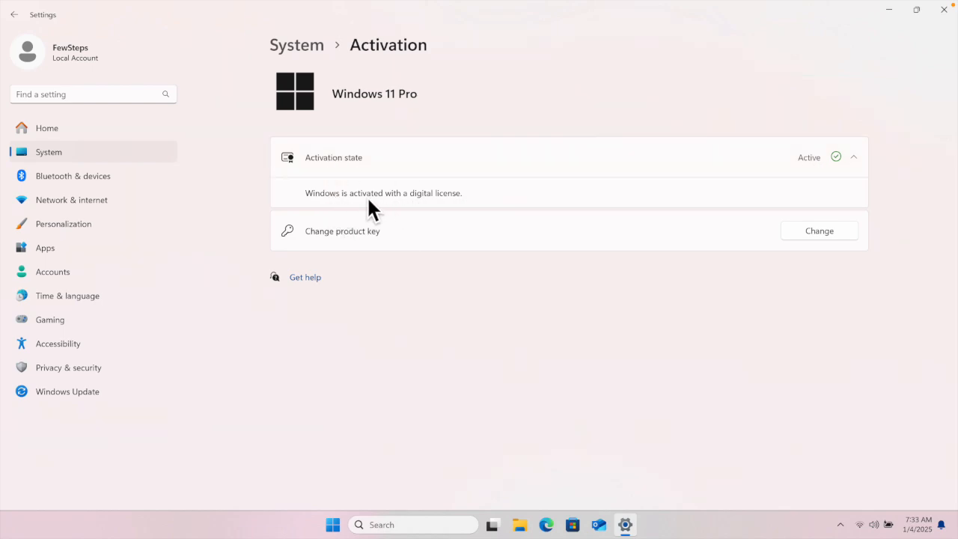
{"action": "mouse_move", "coordinate": [665, 313]}
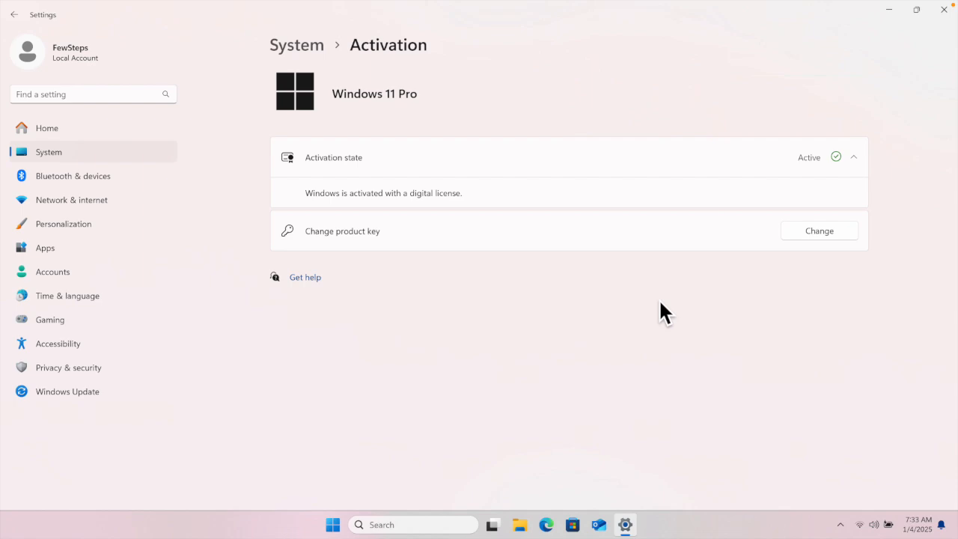